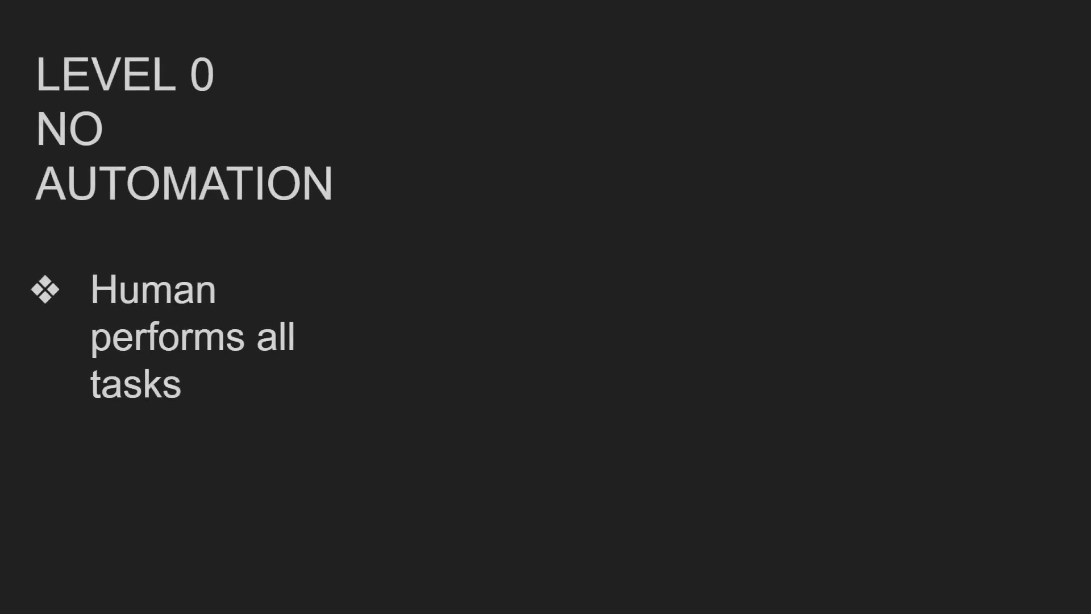
# Step: Reveal the 'slow to make turns in general' bullet and play the embedded FSD video
pyautogui.press('Right')
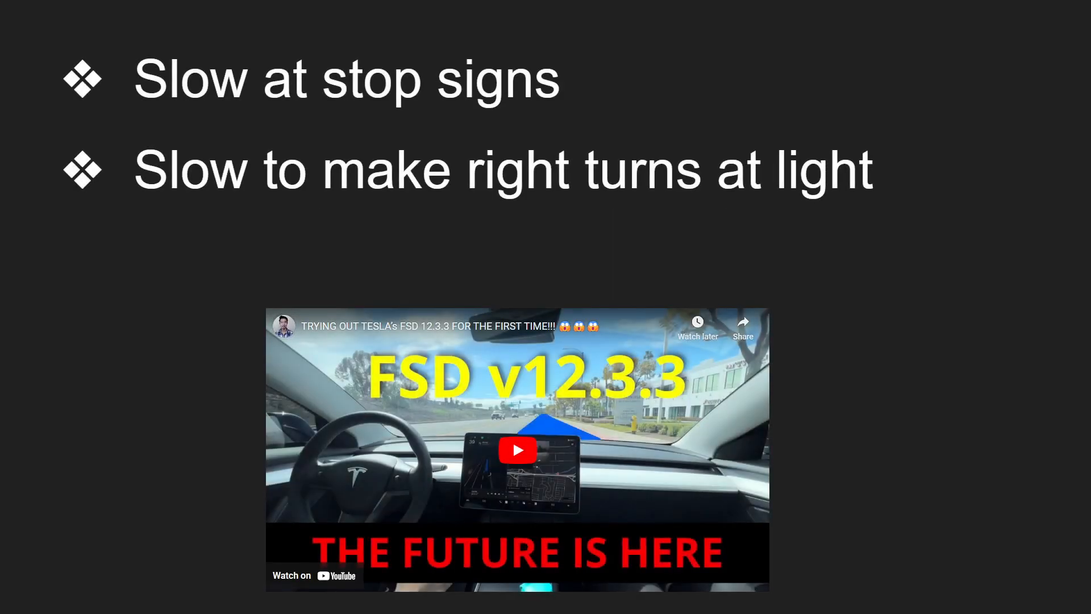
pyautogui.click(517, 449)
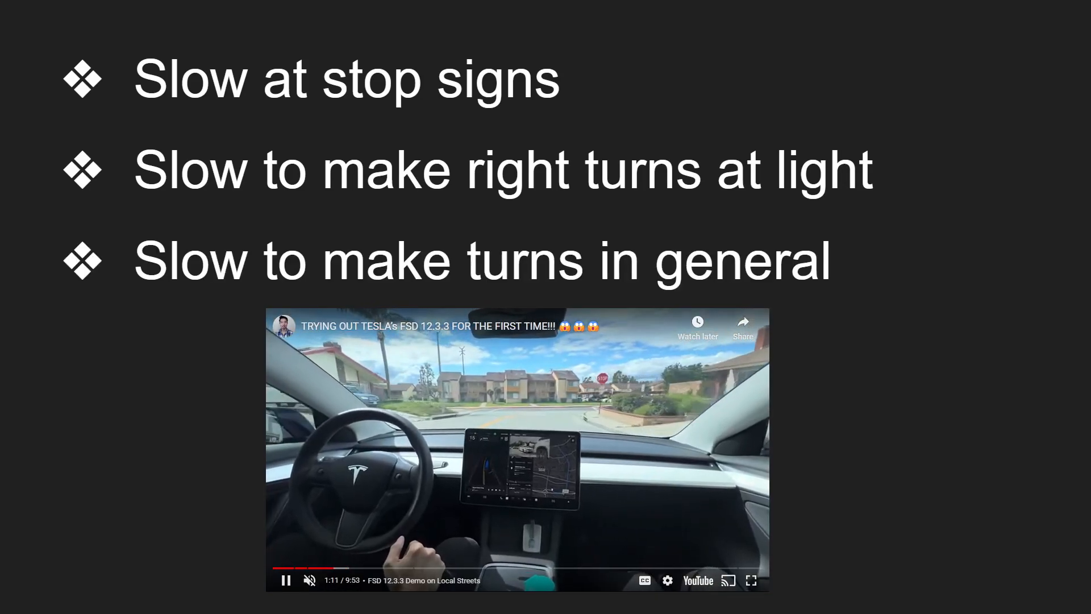